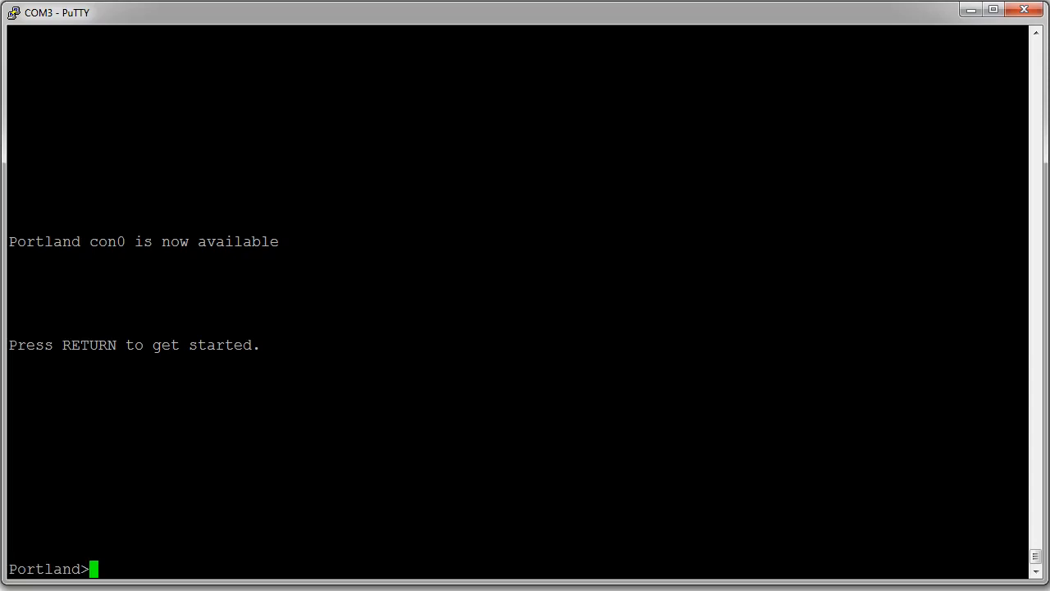
Enter privileged mode on Portland and show ip route, listing 172.16.0.0 and 192.168.0.0 as connected
text(en)
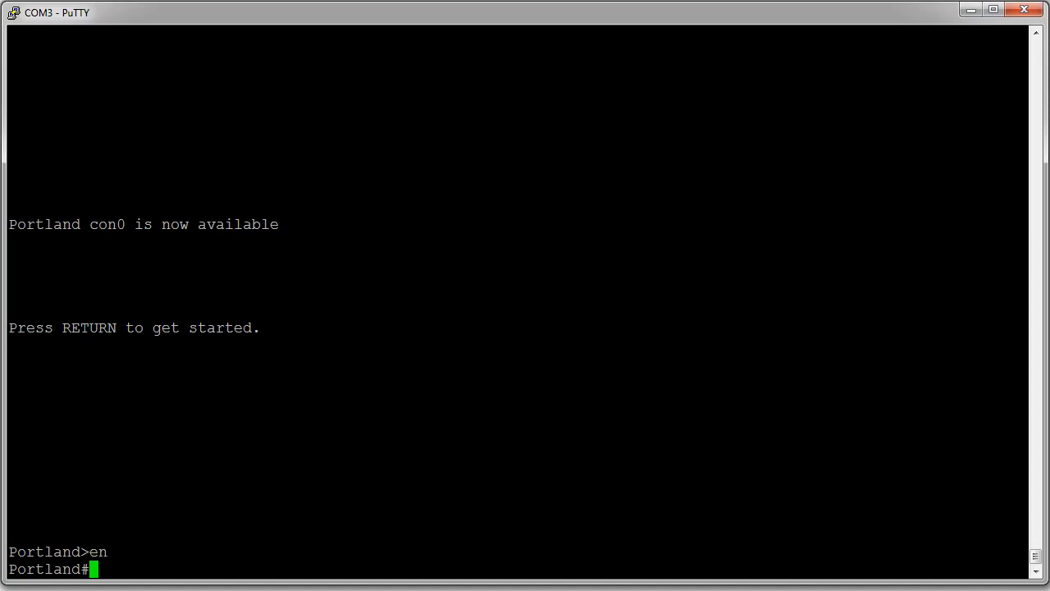
text(show)
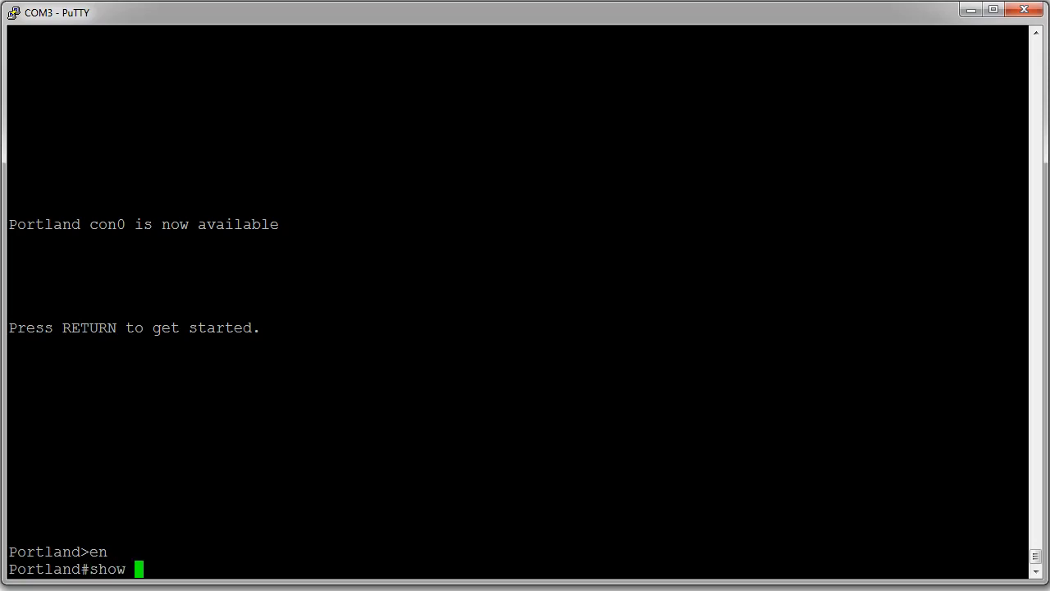
text(ip)
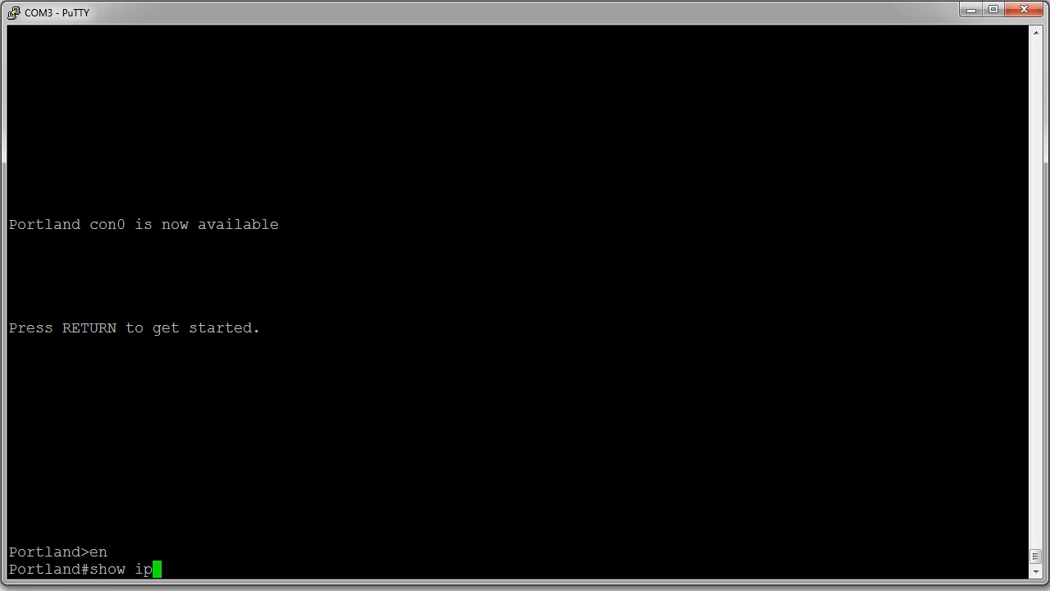
text(route)
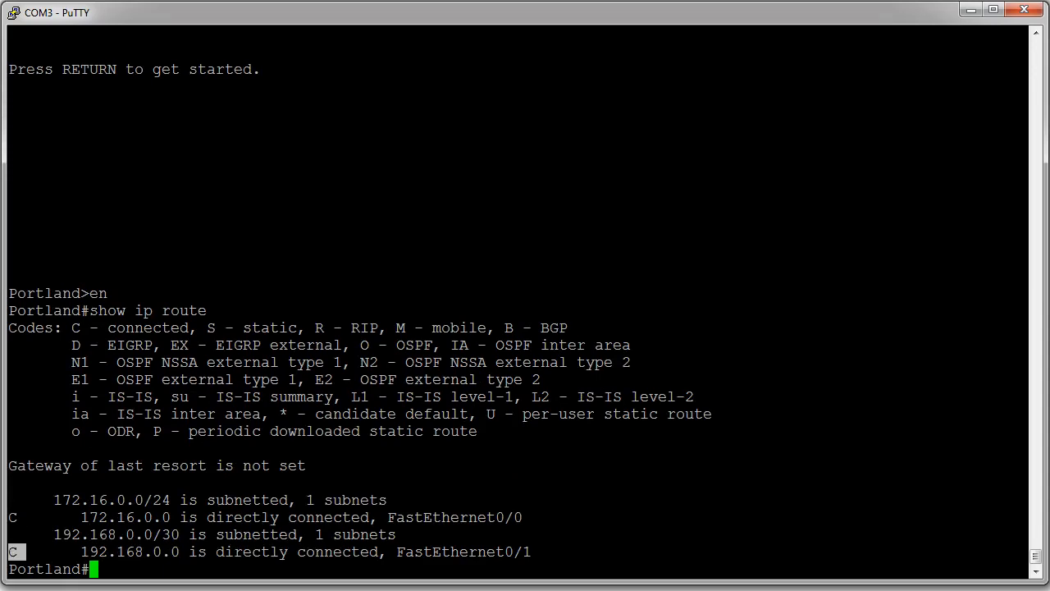
double_click(112, 517)
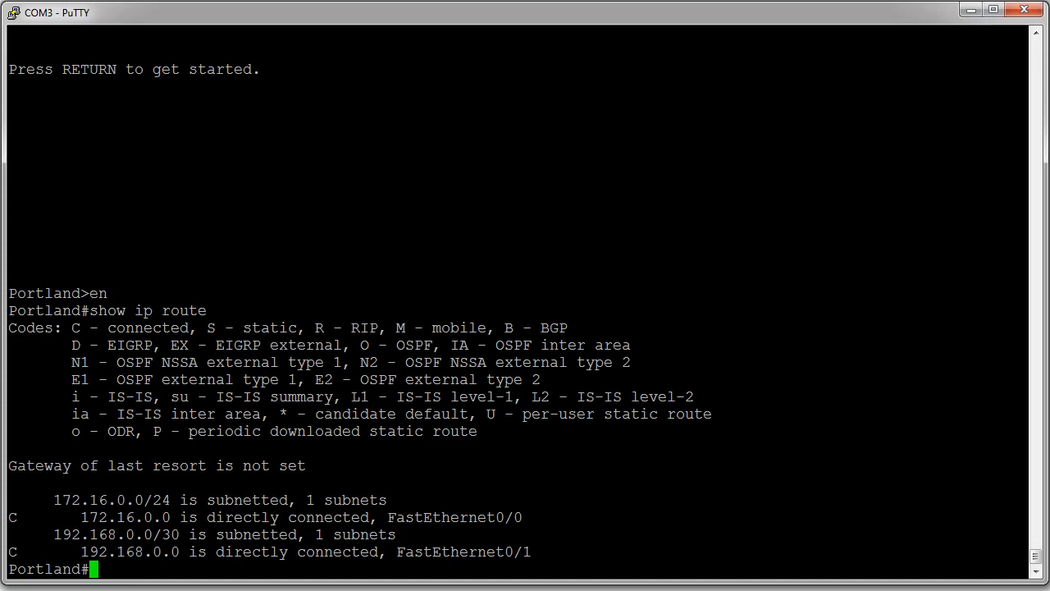
Enter global configuration, start router rip and advertise network 172.16.0.0
text(conf t)
text(r)
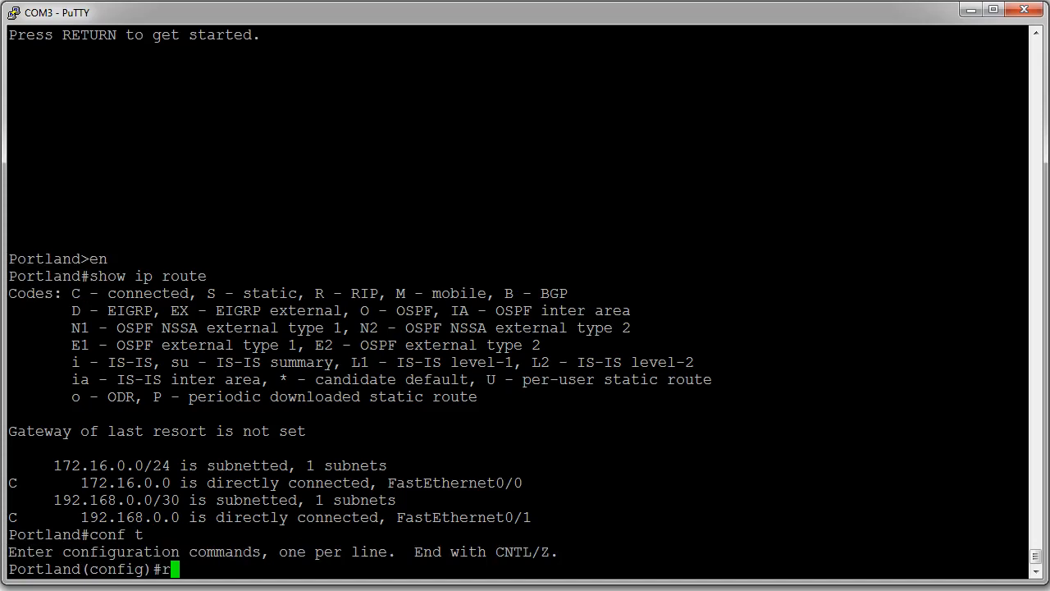
text(outer rip)
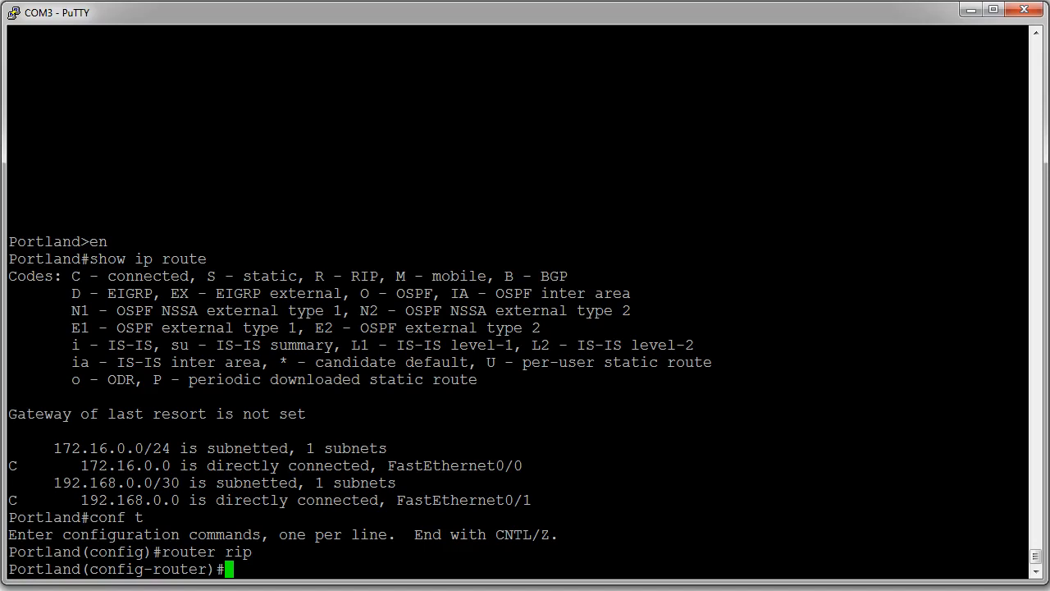
text(network)
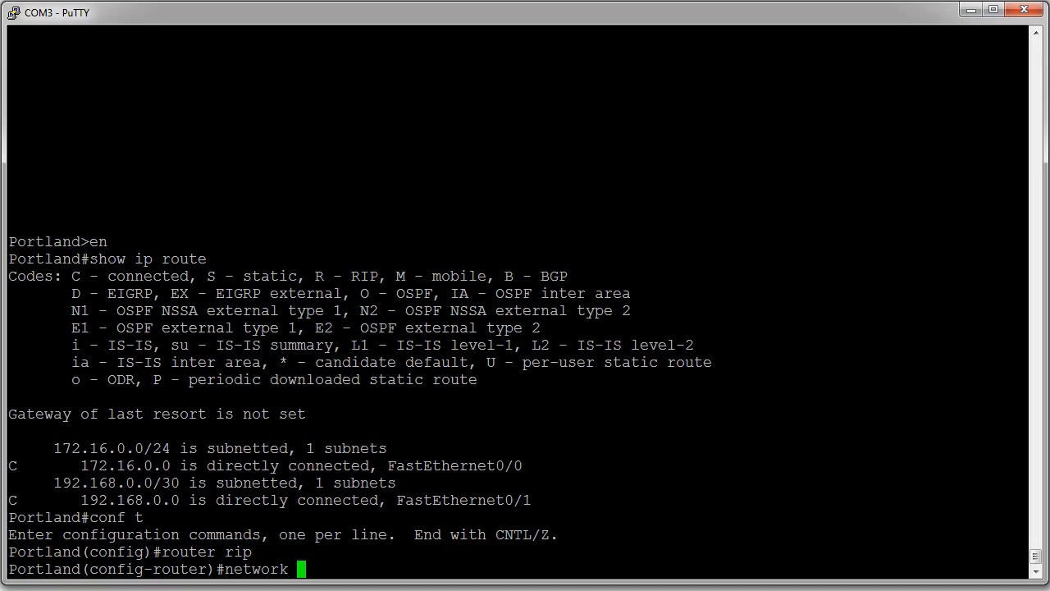
text(1)
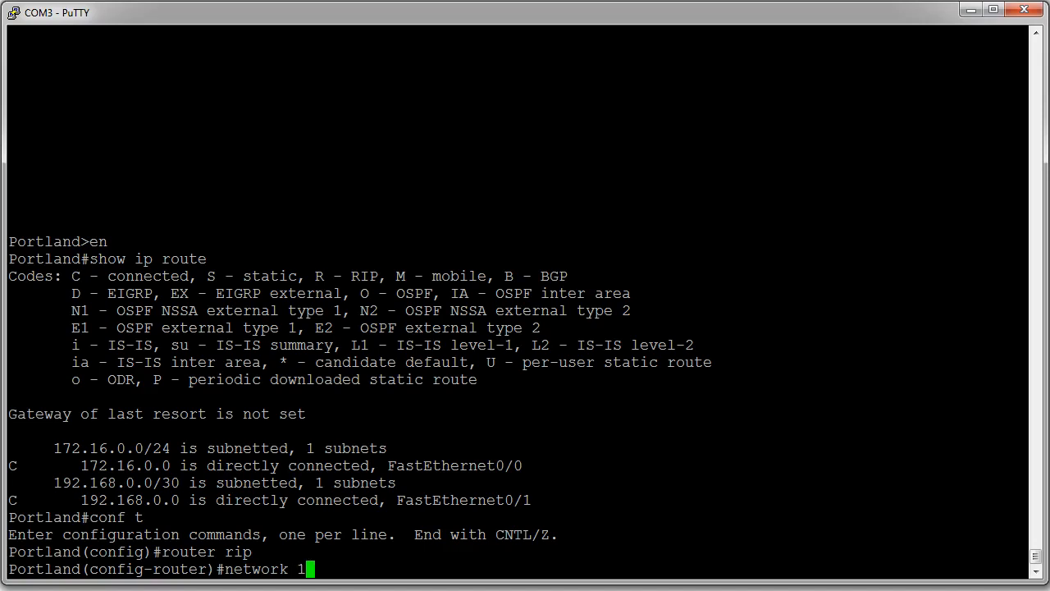
text(72.1)
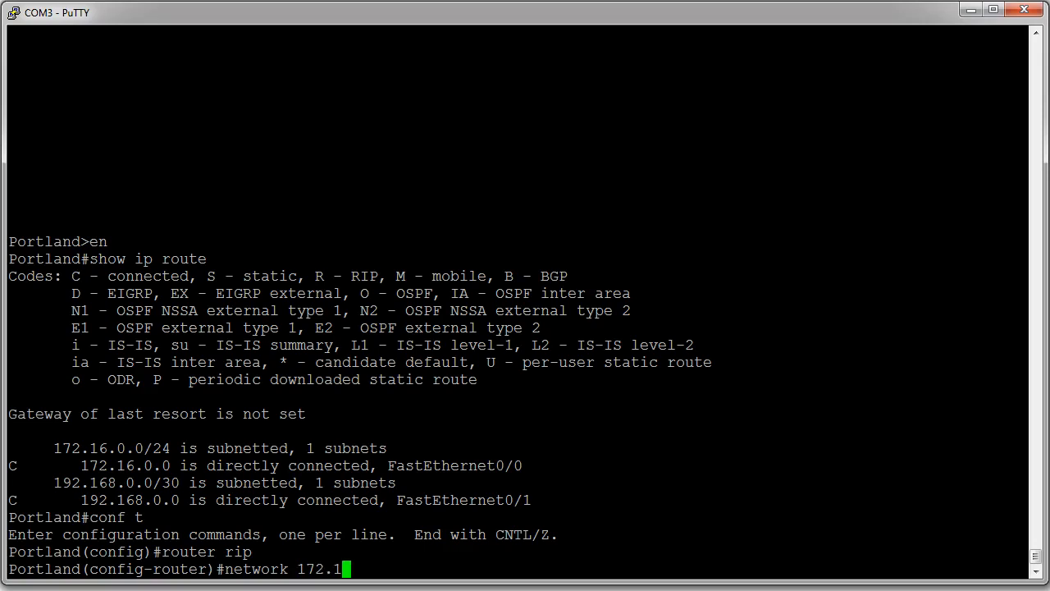
text(6.0.0)
text(network)
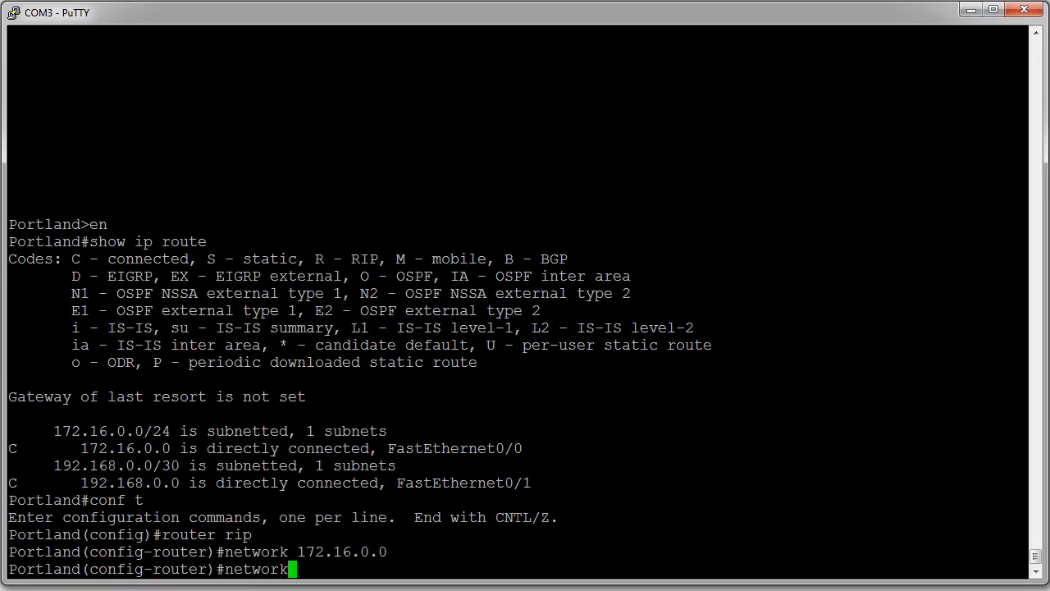
Advertise network 192.168.0.0 under RIP and exit configuration mode
text(1)
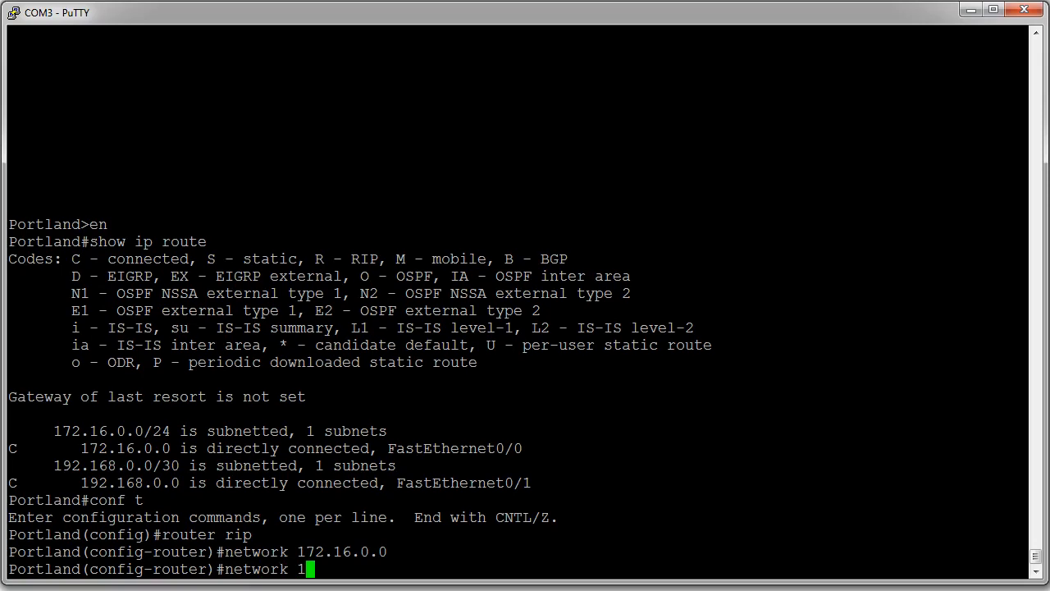
text(92.168)
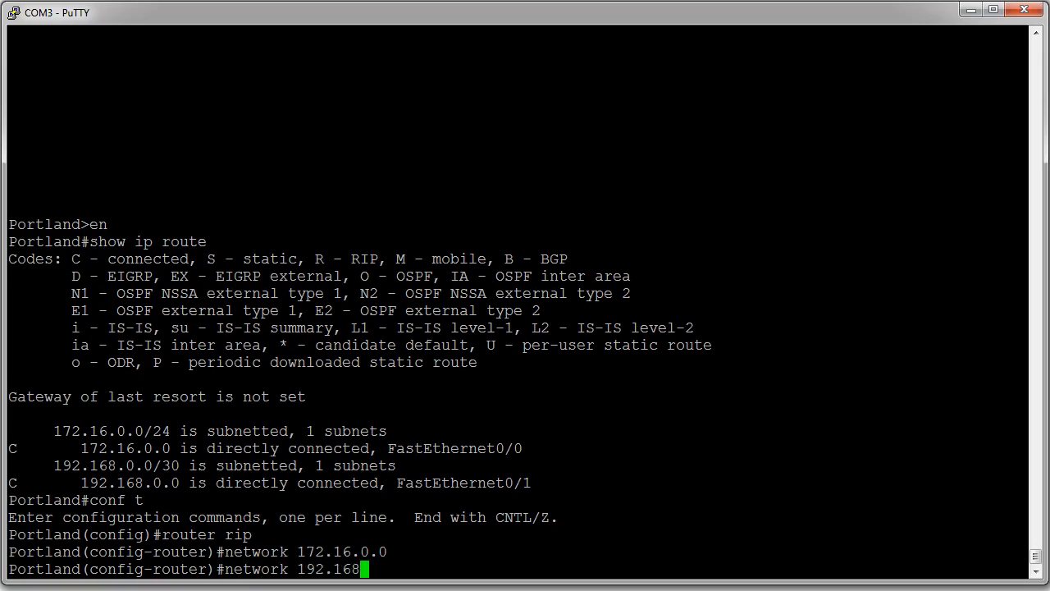
text(.0.0)
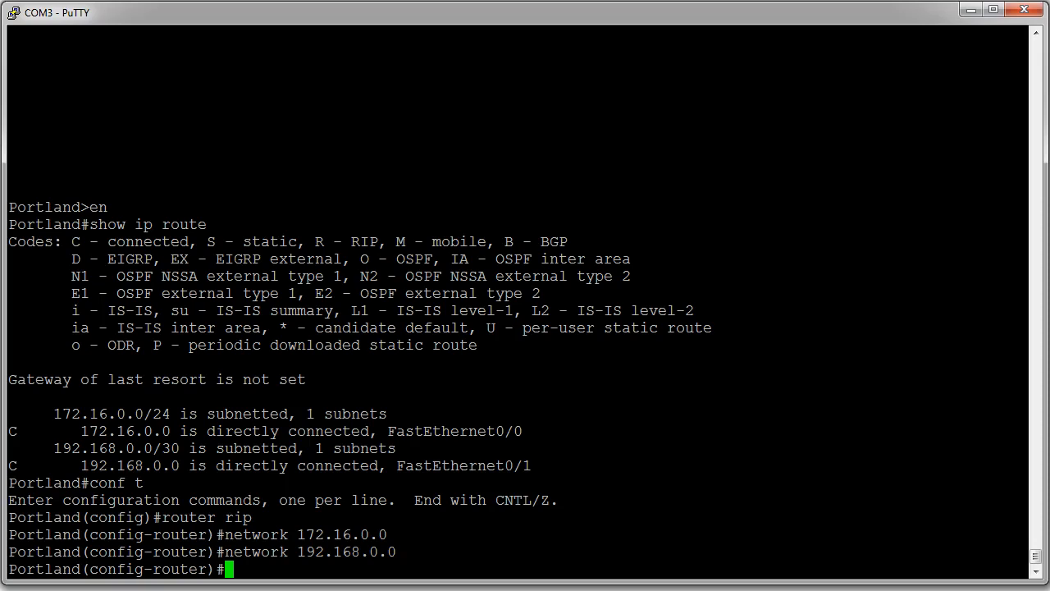
text(exit)
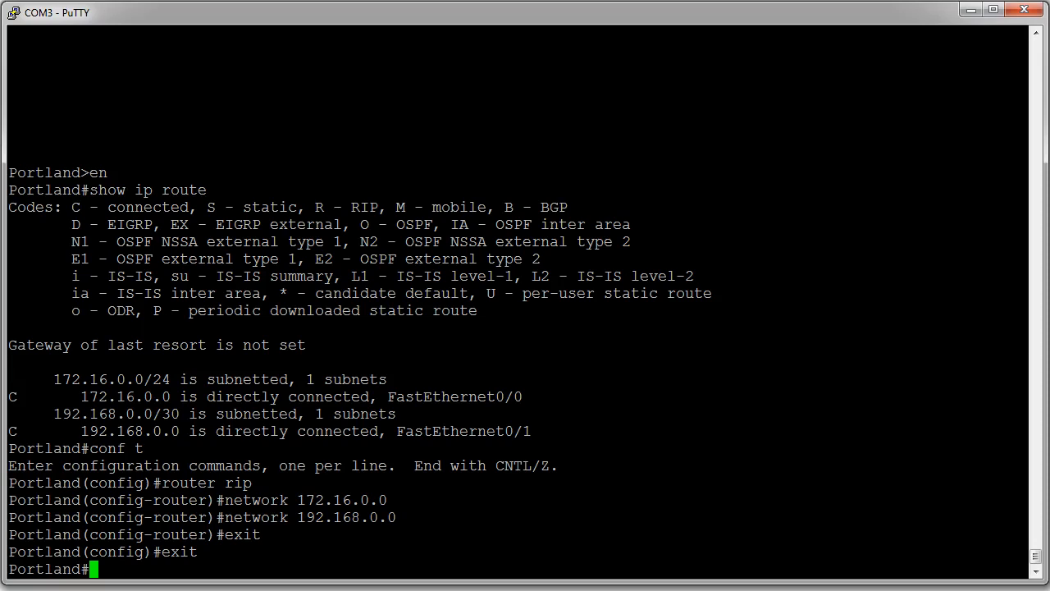
Log out of the Portland console and wake the Seattle console session
text(exit)
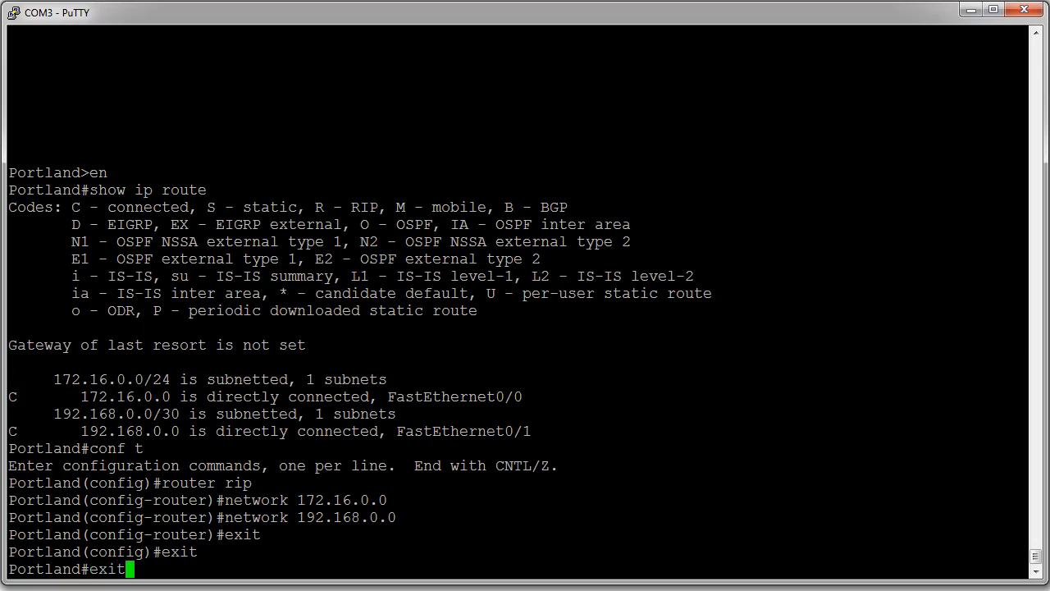
key(Return)
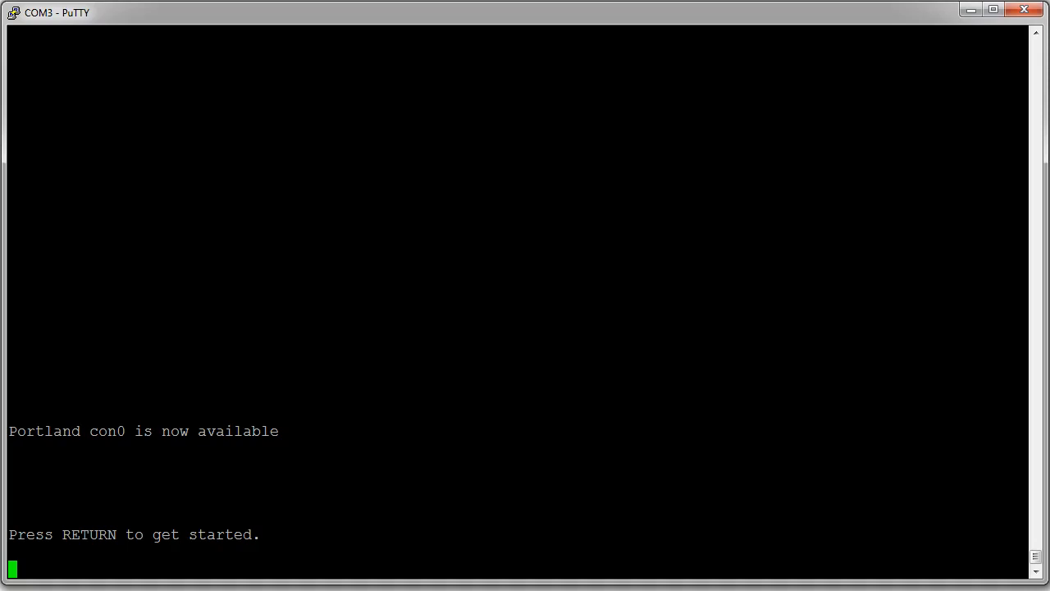
key(Return)
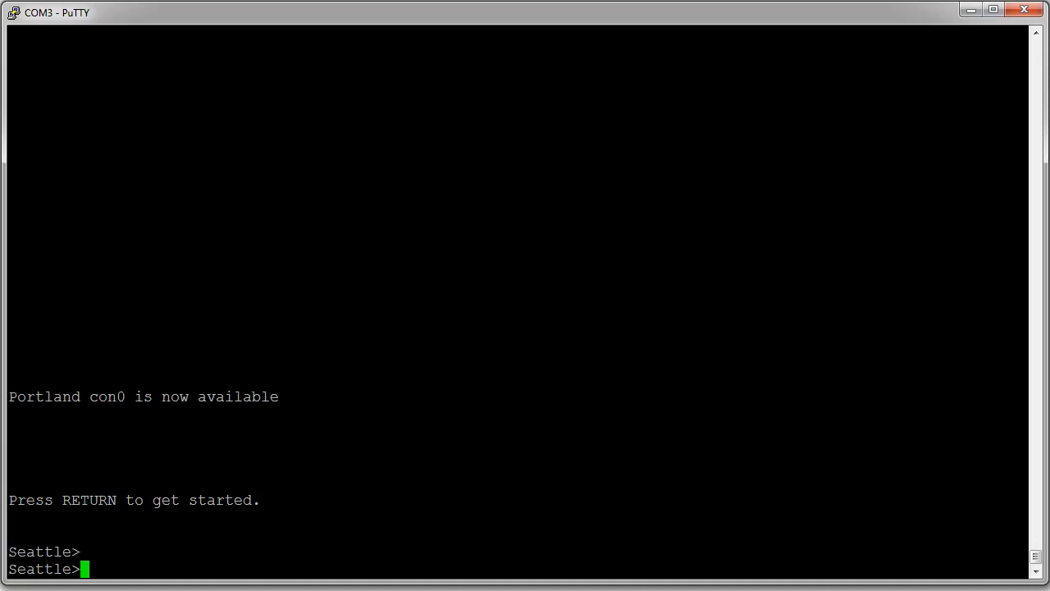
Enter privileged mode on Seattle and show its routing table with only 192.168.0.0 connected
text(en)
text(show)
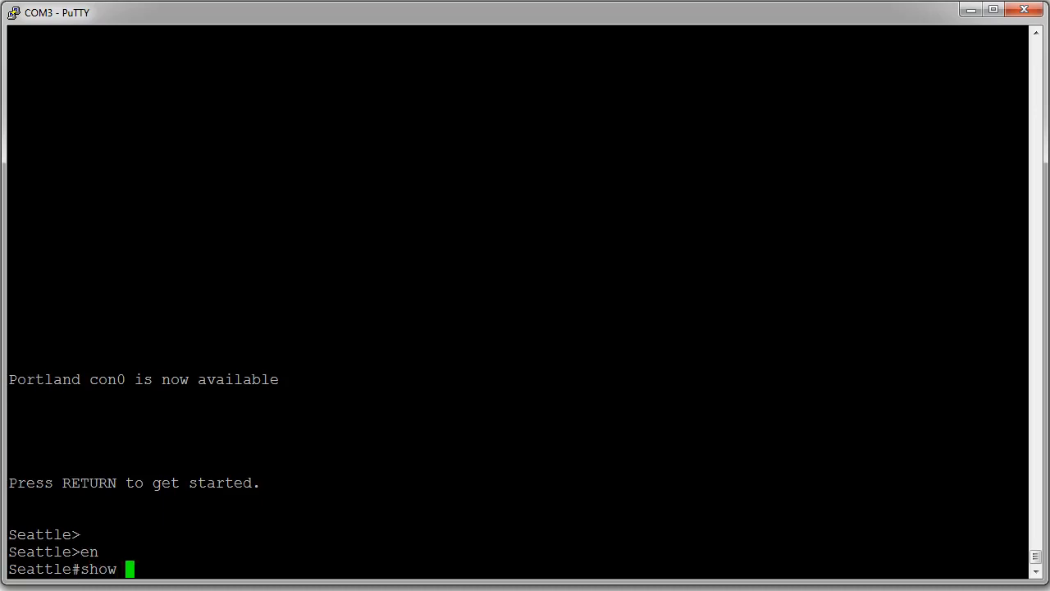
text(ip route)
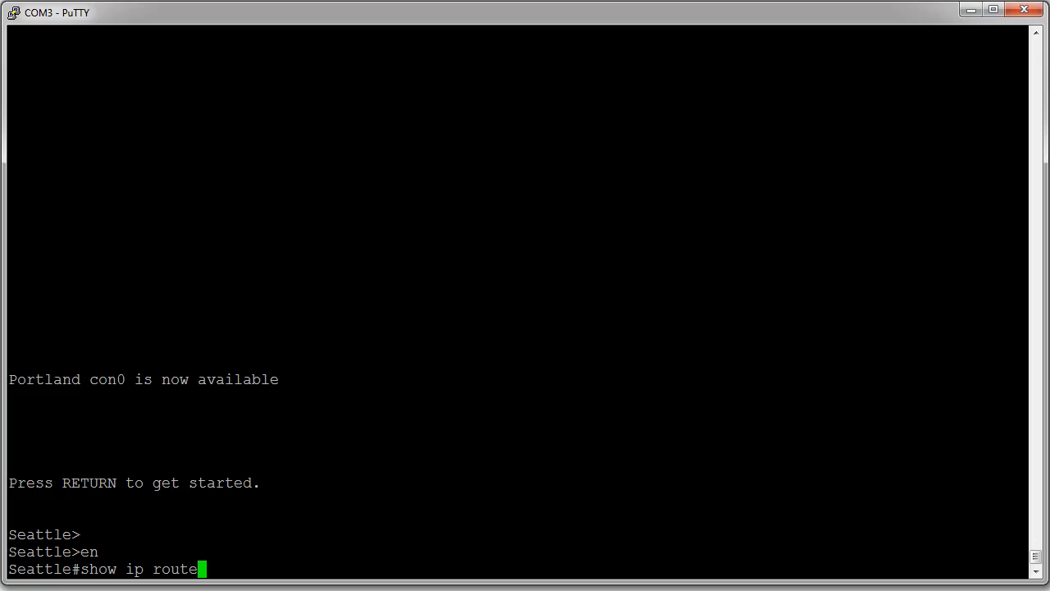
key(Return)
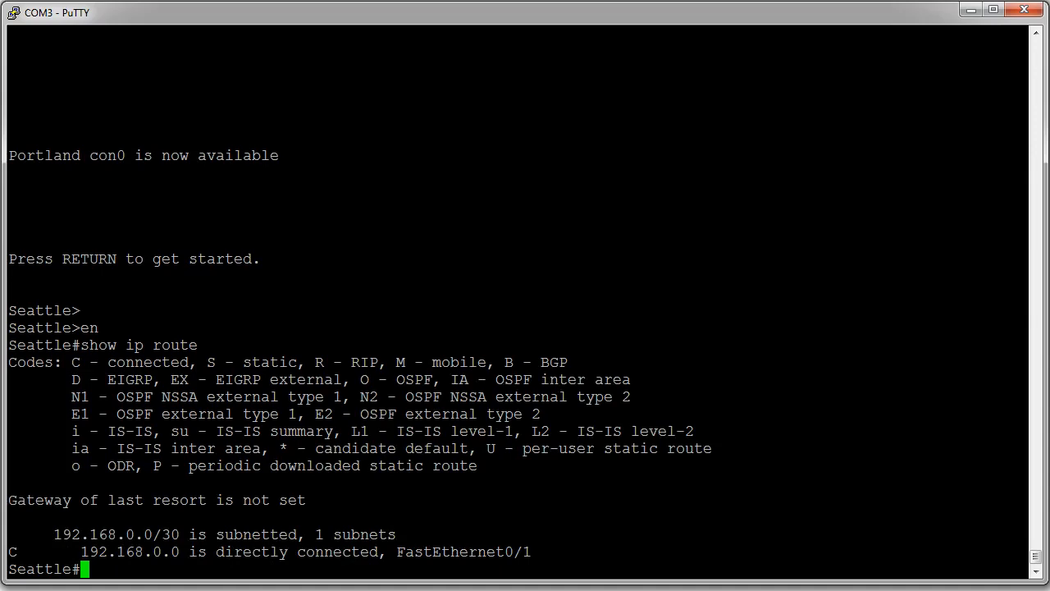
Configure router rip on Seattle advertising network 192.168.0.0, then exit back to privileged mode
text(conf t)
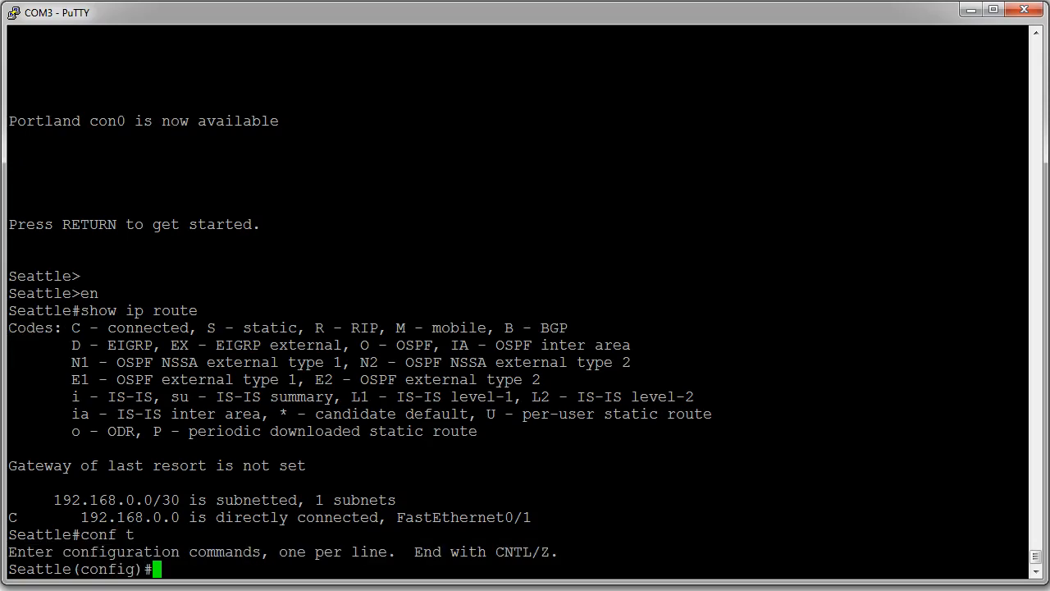
text(router rip)
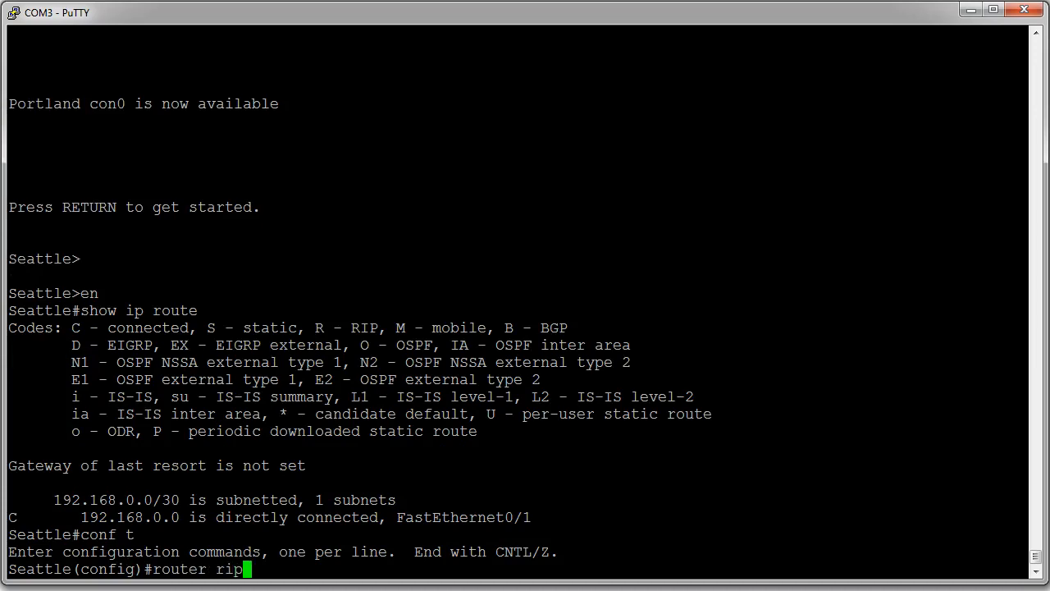
text(network)
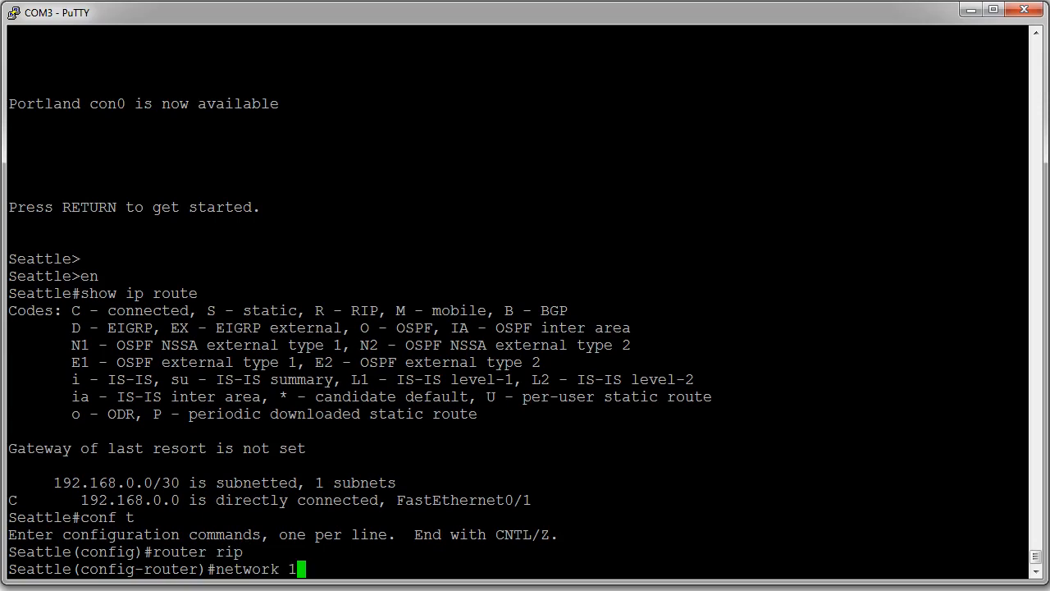
text(92.168.0.0)
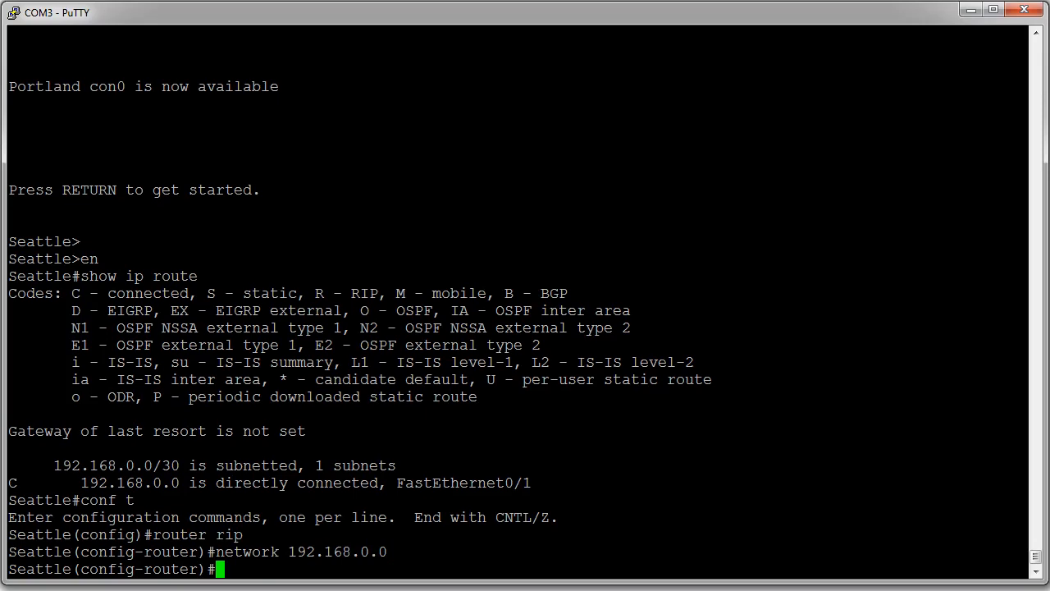
text(exit)
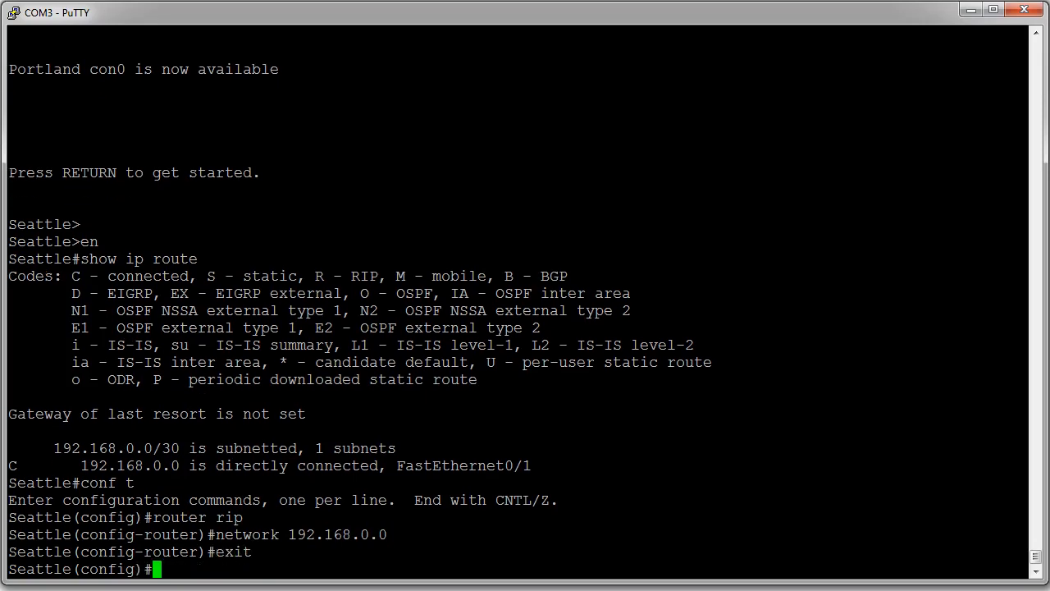
text(exit)
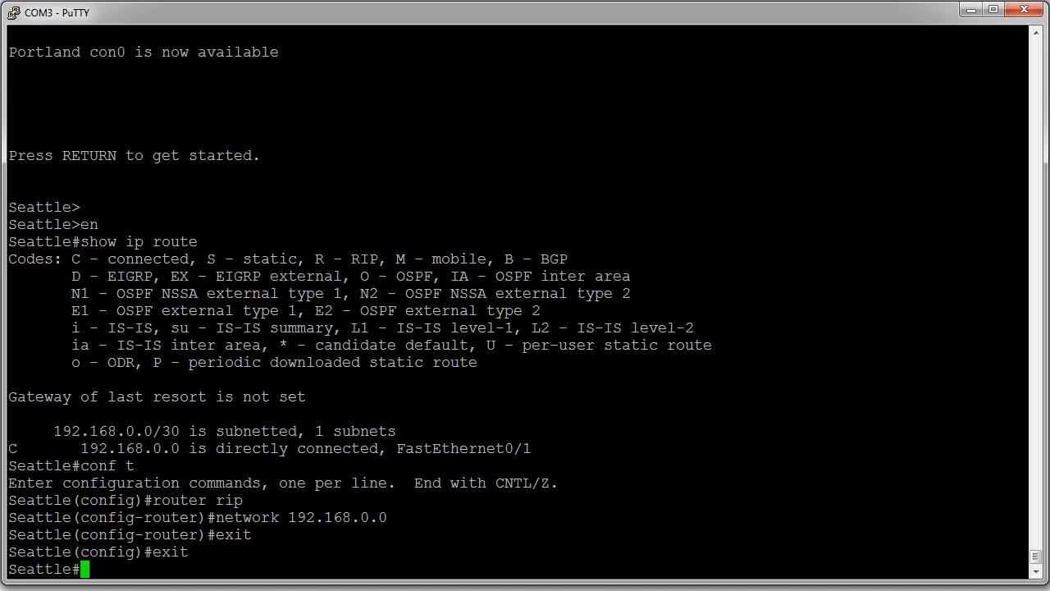
Run show ip route on Seattle, revealing the RIP route to 172.16.0.0/16 via 192.168.0.1
text(show ip route)
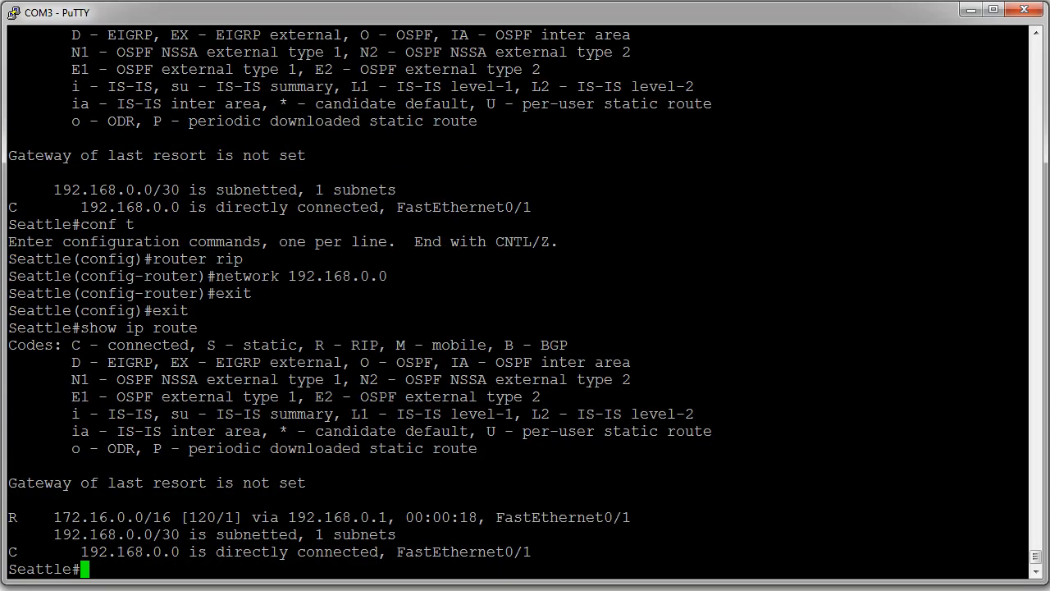
double_click(561, 517)
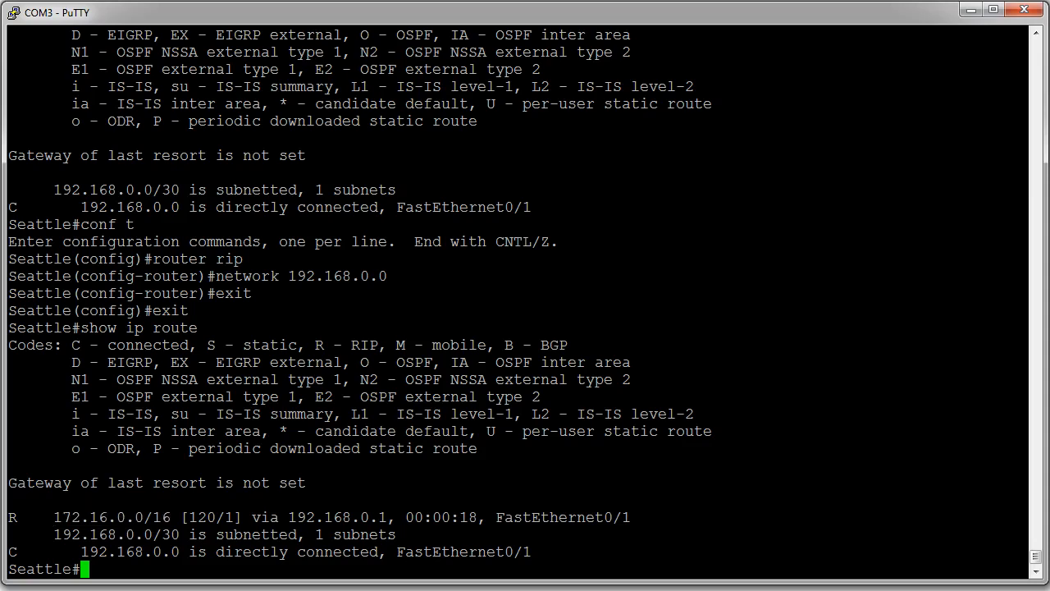
Compose 'ping 172.16.0.1' at the Seattle# prompt
text(pi)
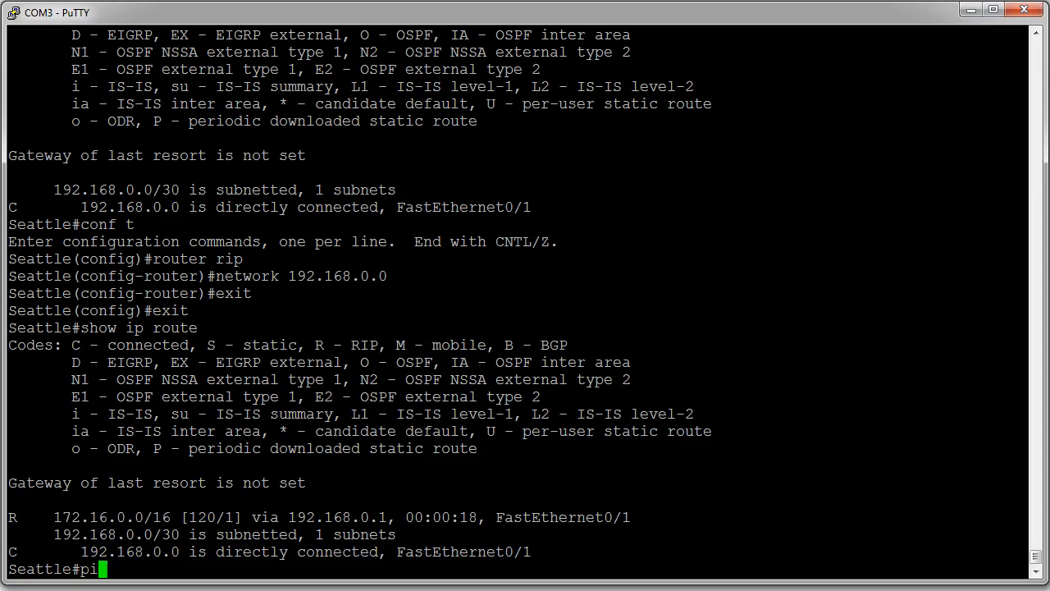
text(ng)
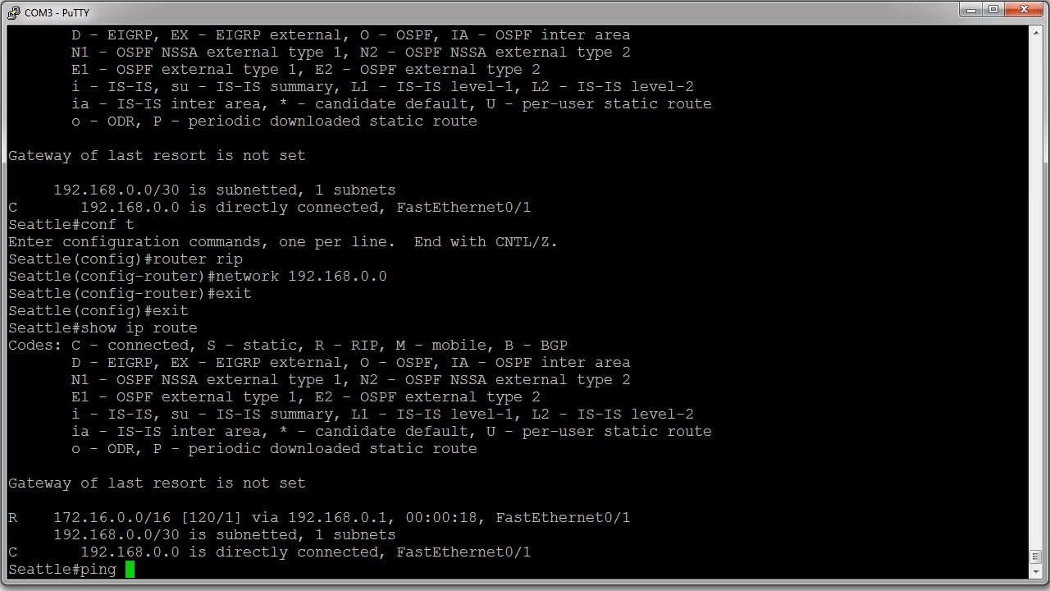
text(172)
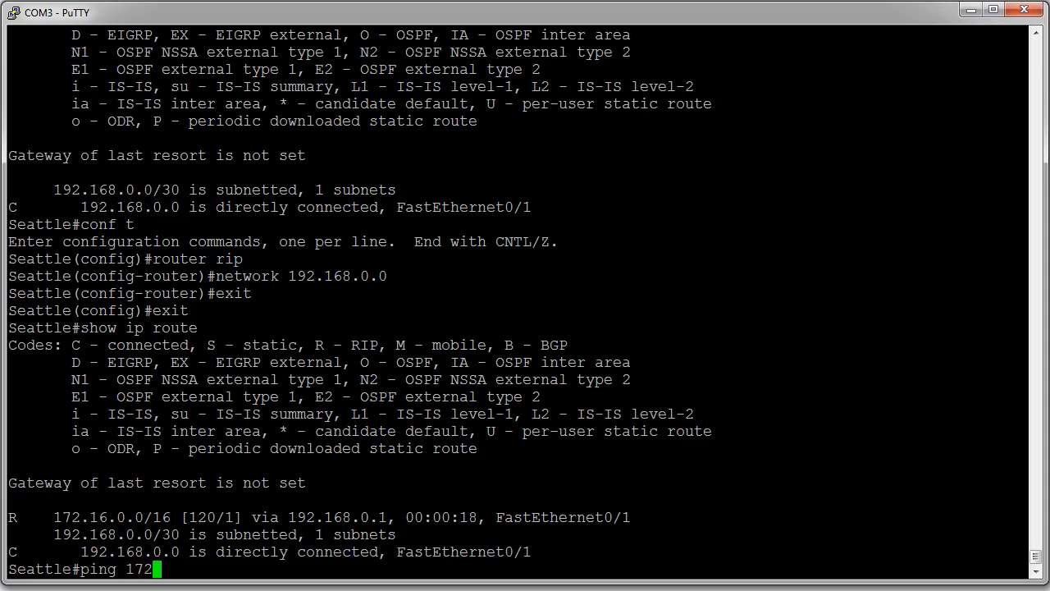
text(.16.-)
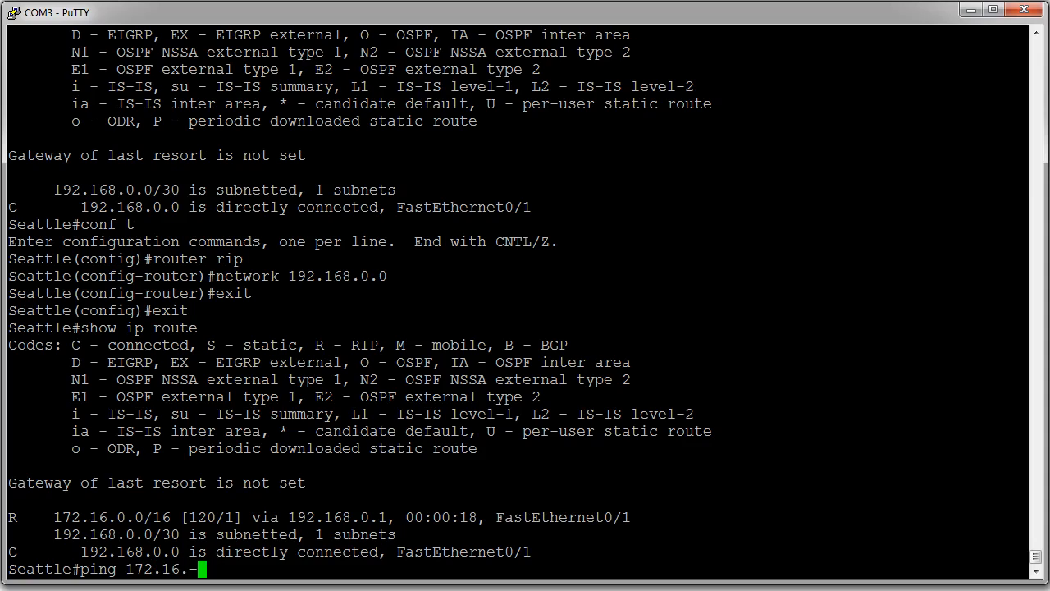
text(0.1)
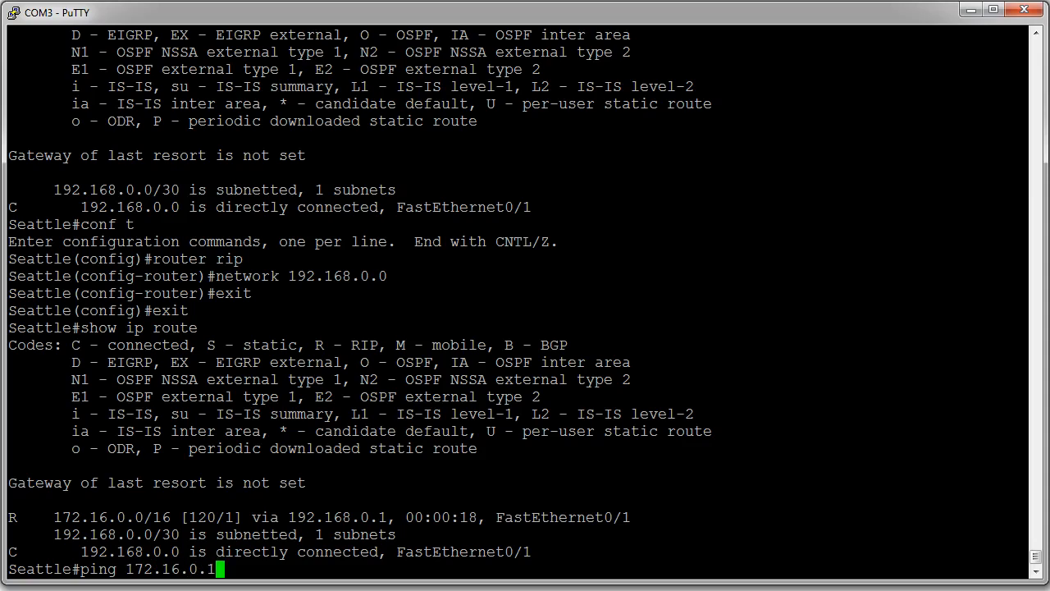